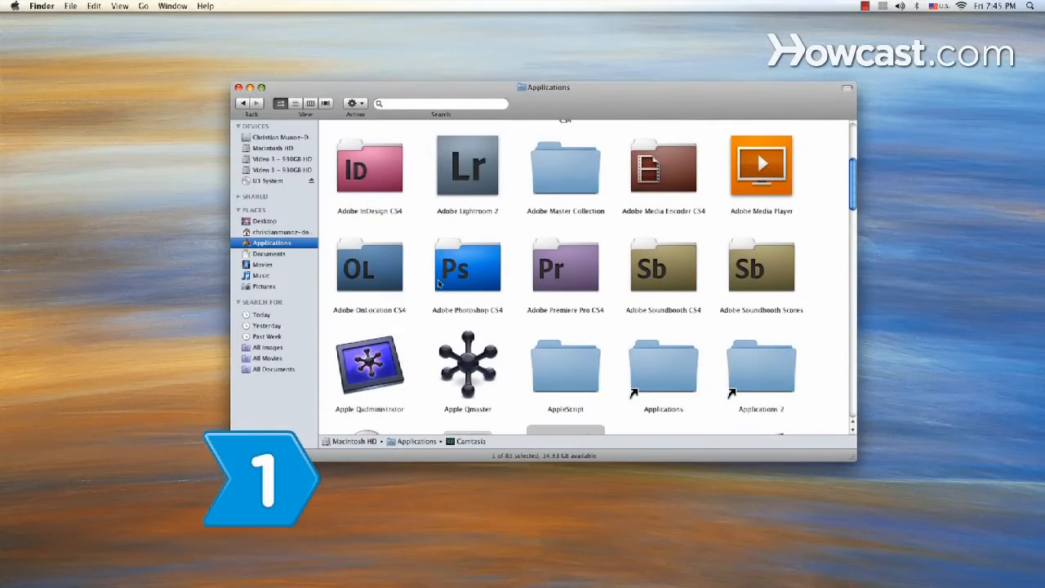
Launch Photoshop CS4 and download the Template4pix.psd template from 4shared
double_click(467, 265)
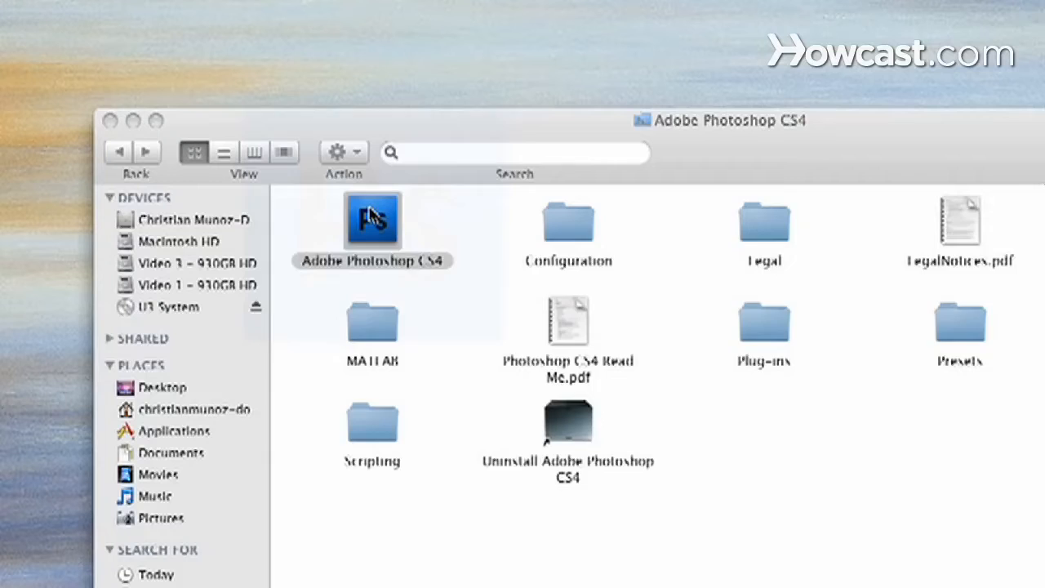
double_click(372, 221)
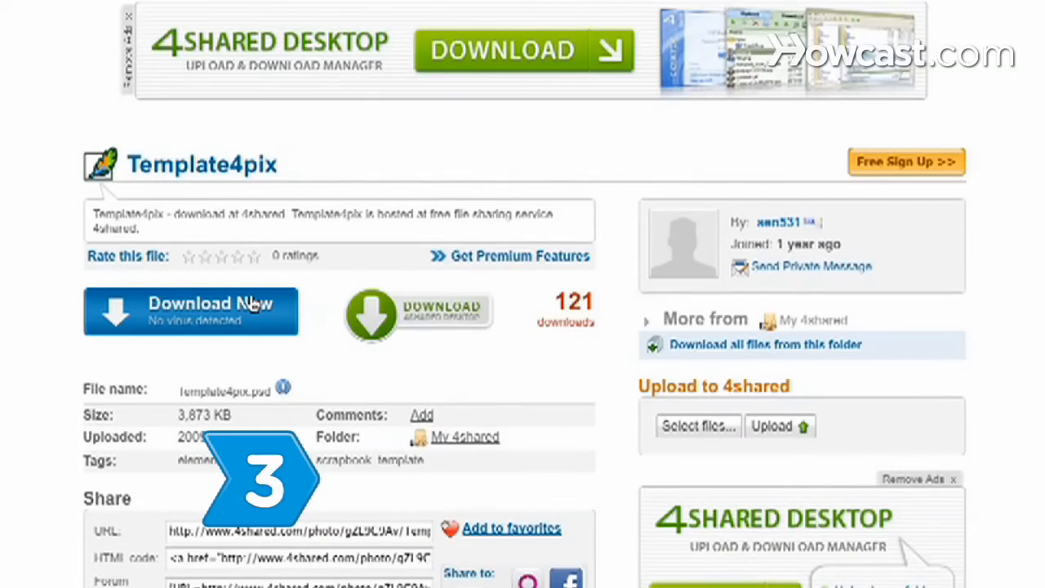
click(190, 311)
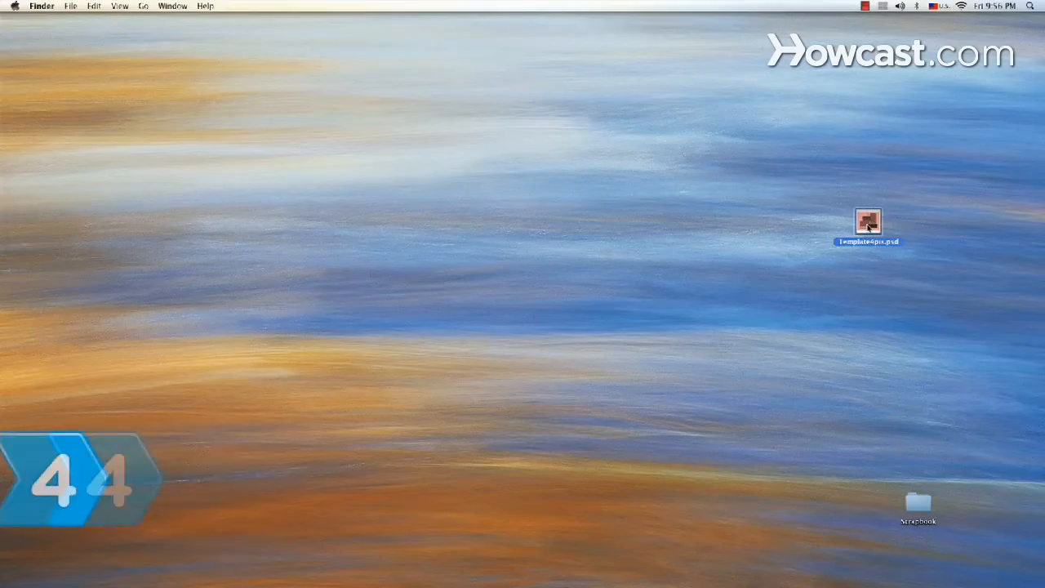
Open Template4pix.psd in Photoshop and save it as Birds.psd on the desktop
double_click(868, 222)
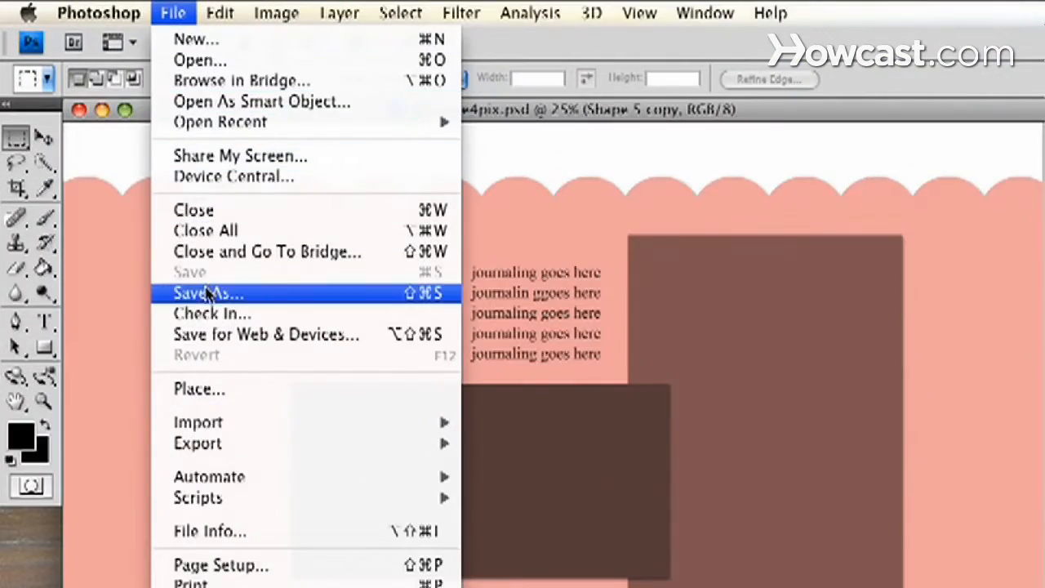
click(207, 293)
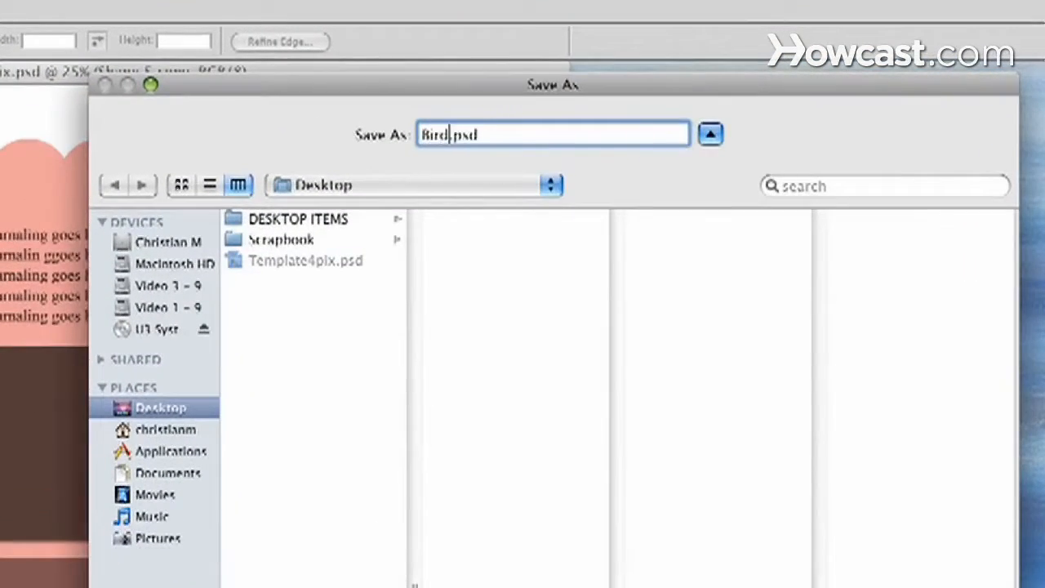
text(s)
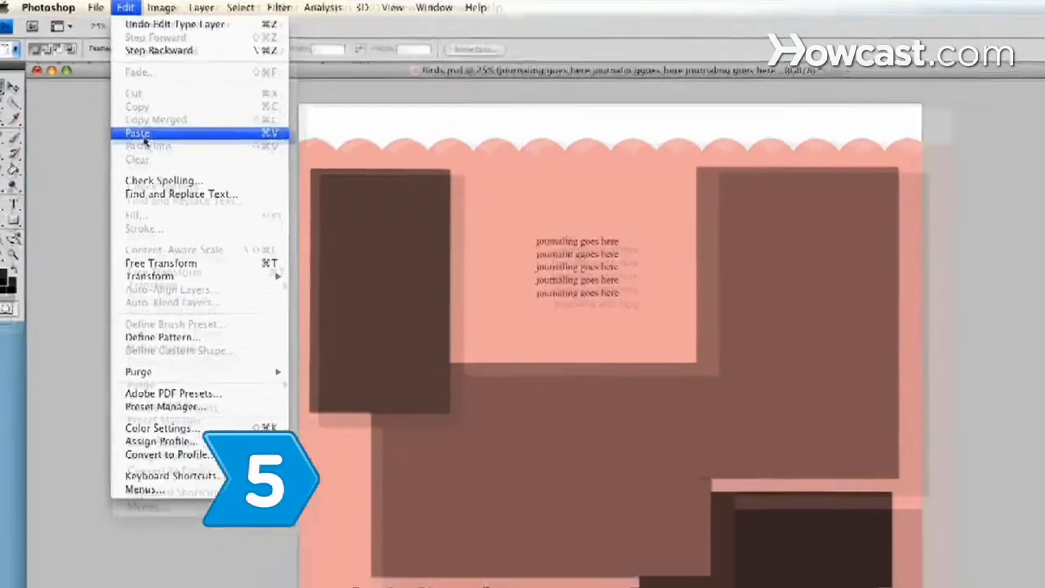
Paste a bird photo into the template and color the BIRDS title deep blue
click(137, 132)
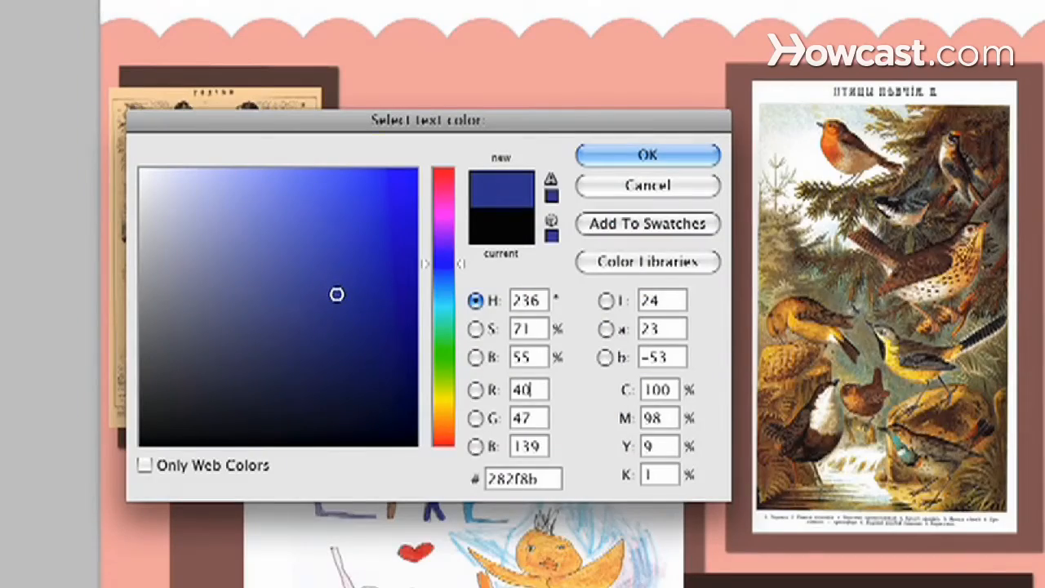
click(648, 155)
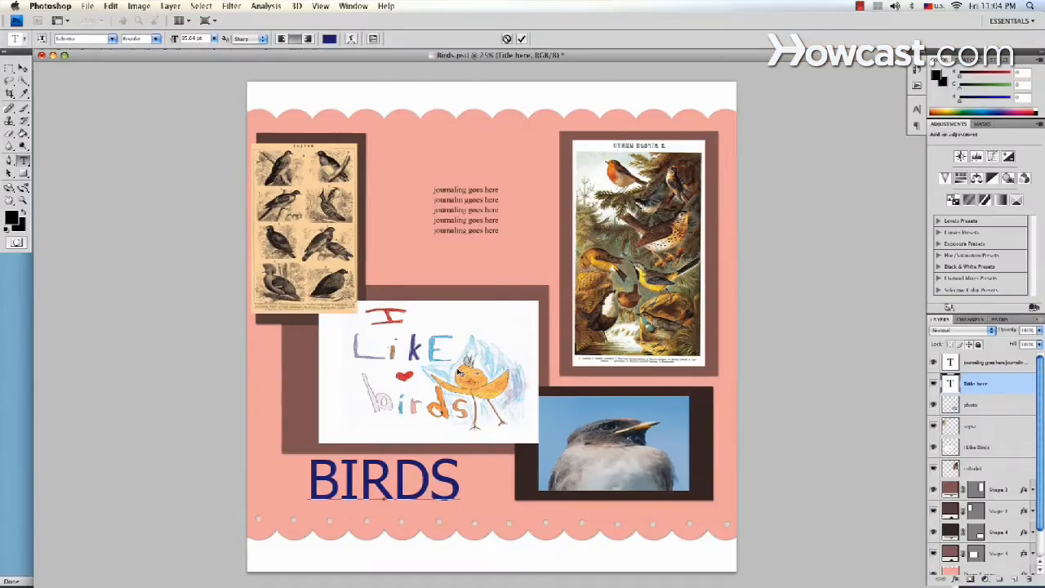